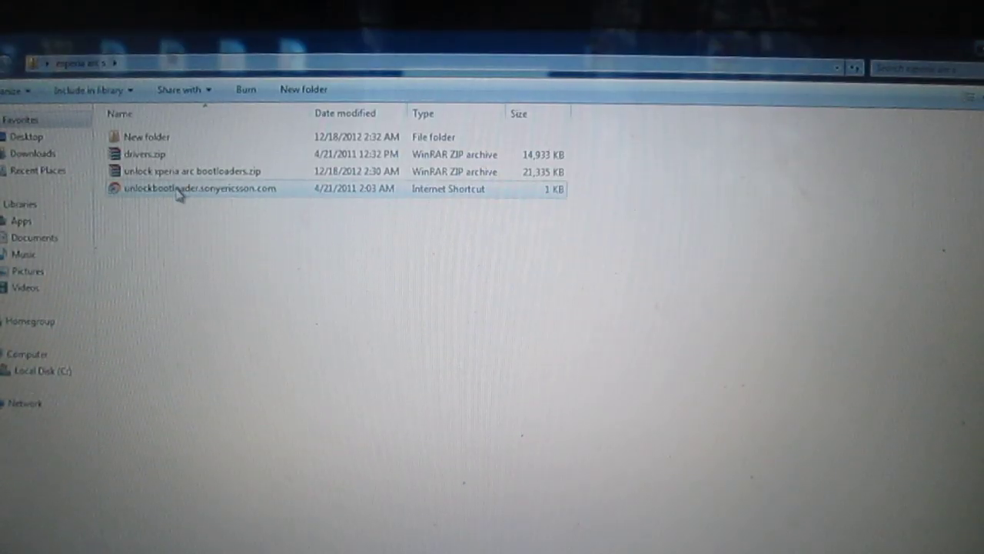
- Open the unlockbootloader.sonymobile.com shortcut to load Sony's unlock instructions page
{"action": "left_click", "coordinate": [200, 187]}
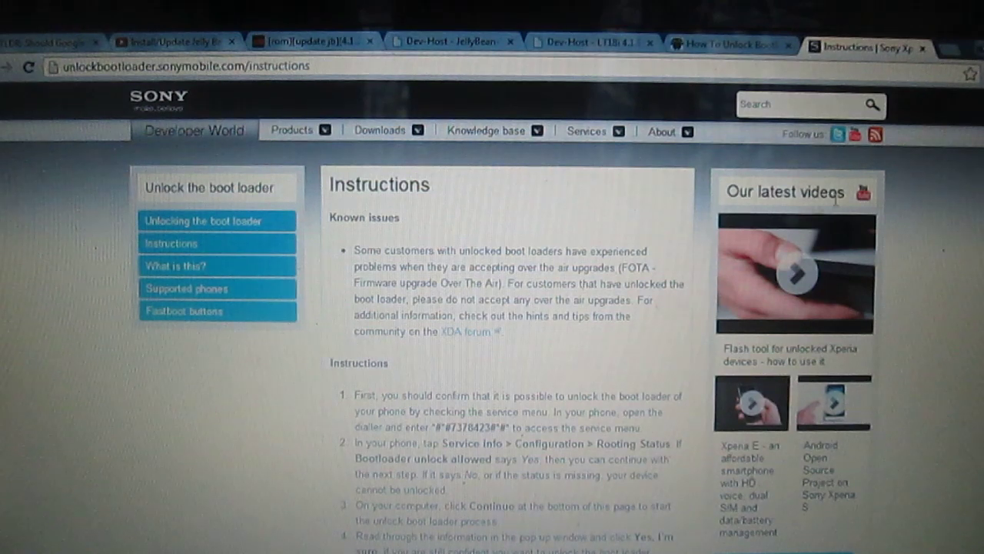
- Continue past the instructions, confirm 'Yes, I'm sure', agree to the warranty fee term and accept the legal terms
{"action": "scroll", "scroll_direction": "down", "scroll_amount": 3}
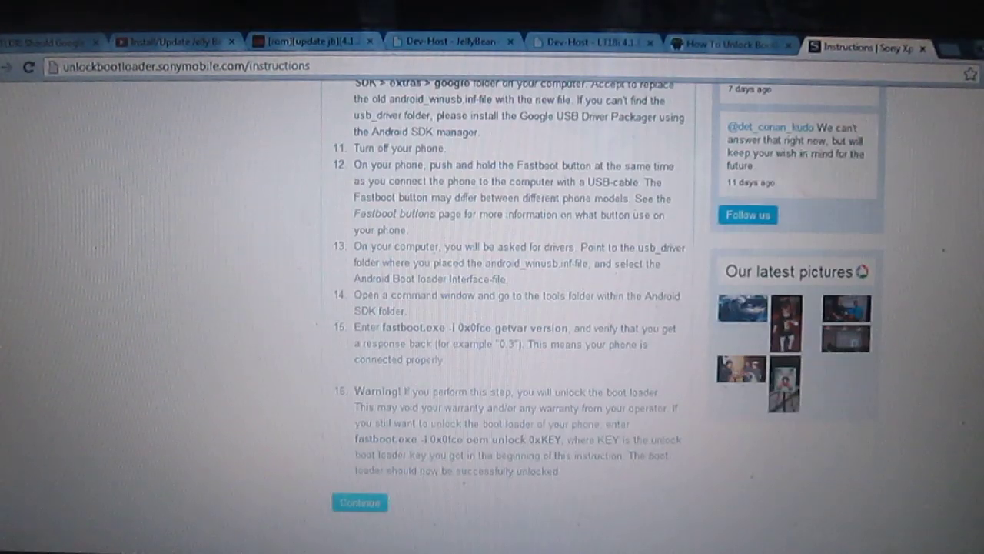
{"action": "left_click", "coordinate": [359, 501]}
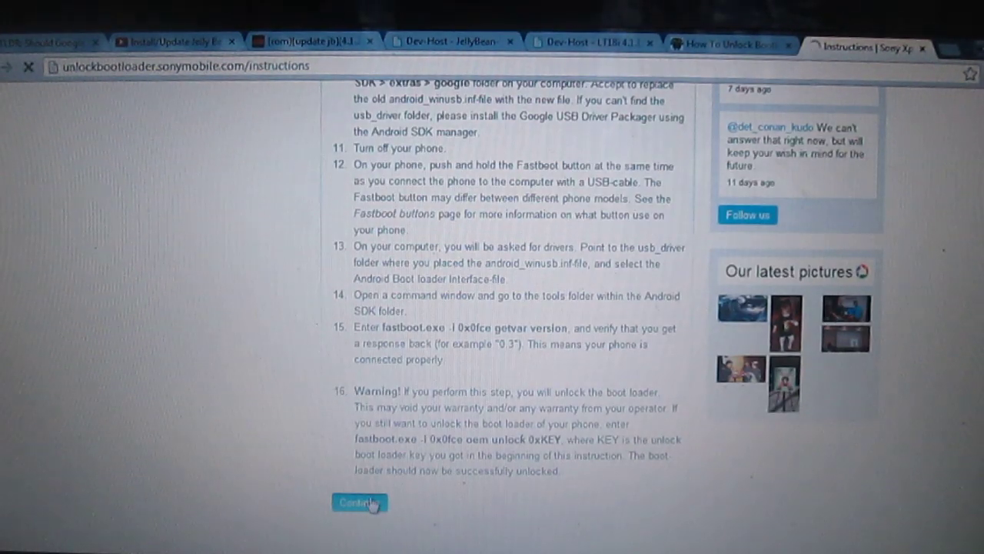
{"action": "left_click", "coordinate": [360, 501]}
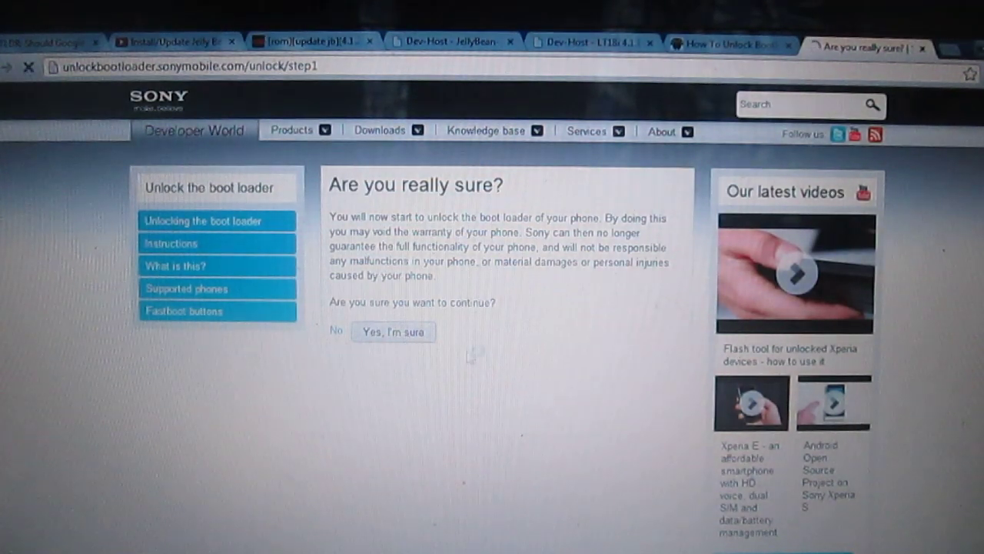
{"action": "left_click", "coordinate": [394, 332]}
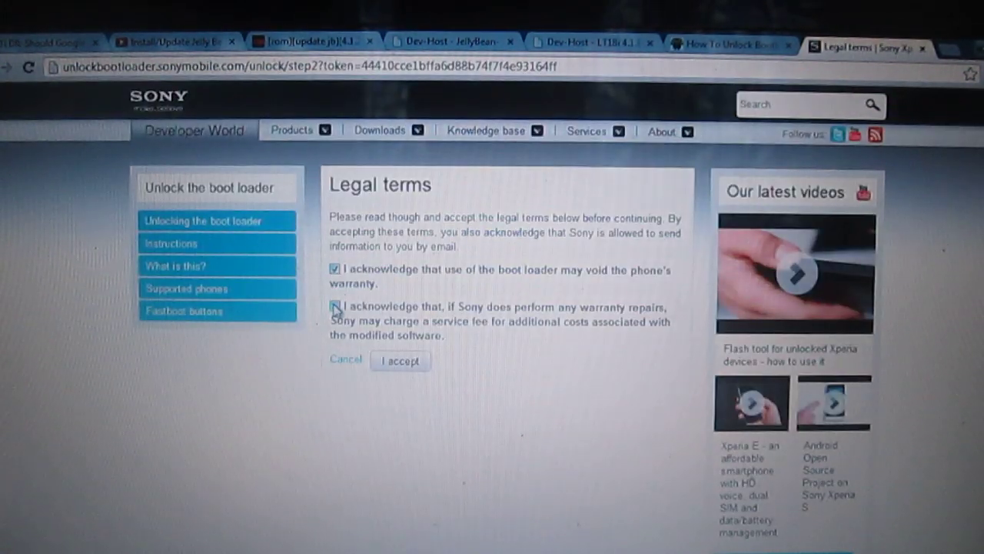
{"action": "left_click", "coordinate": [333, 307]}
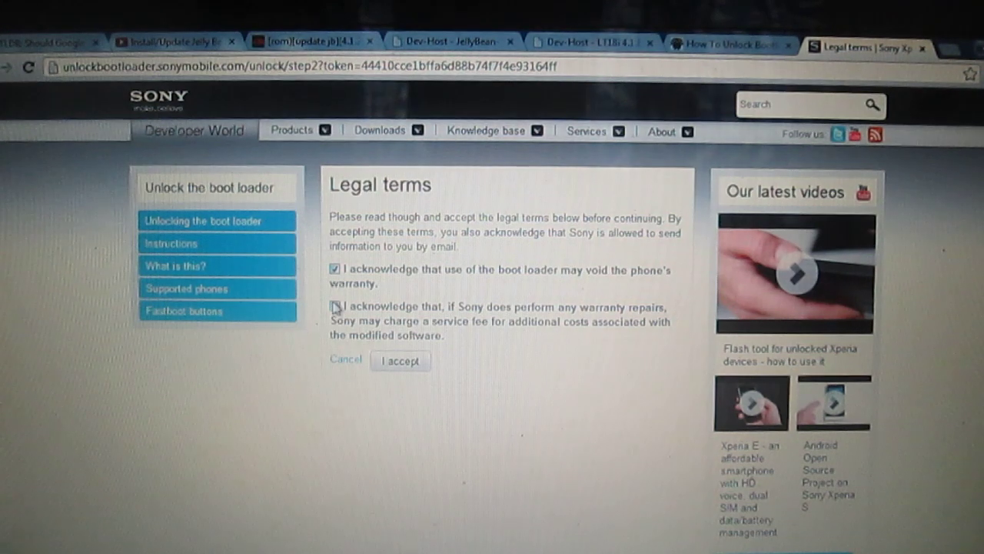
{"action": "left_click", "coordinate": [400, 360]}
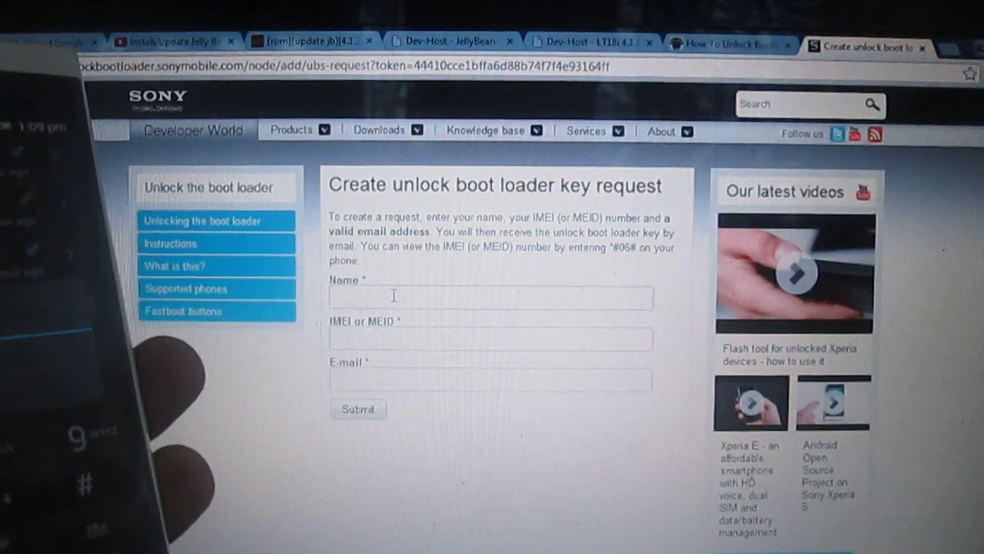
{"action": "type", "text": "syed"}
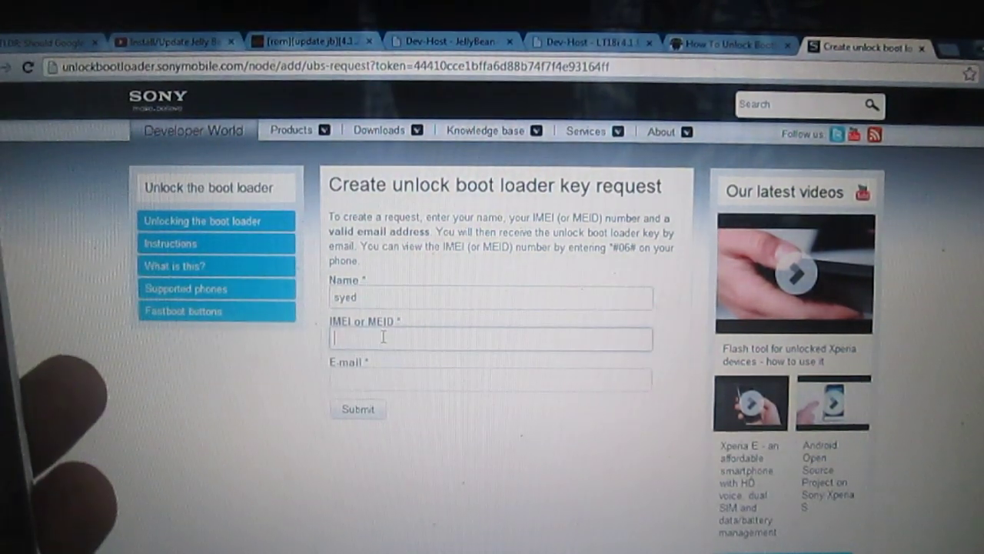
{"action": "type", "text": "3"}
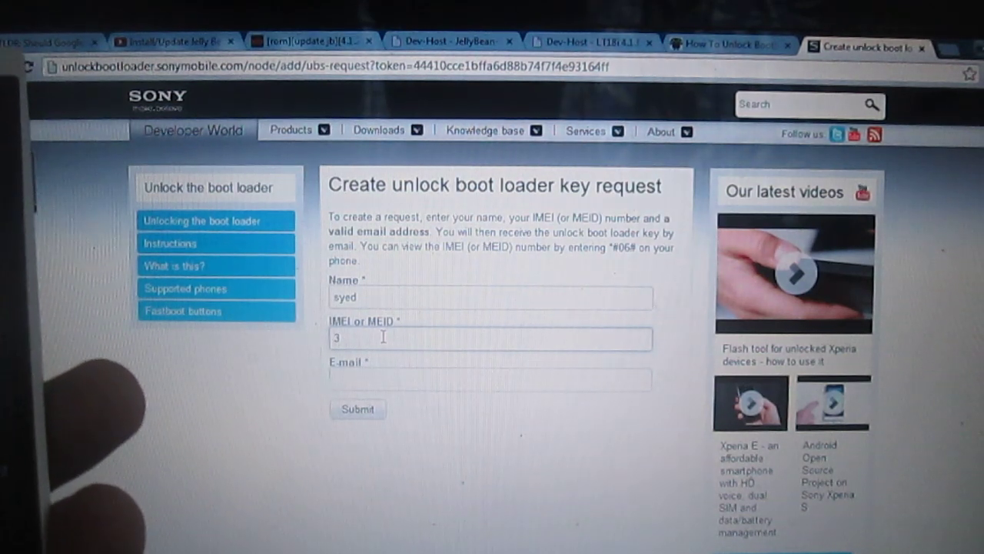
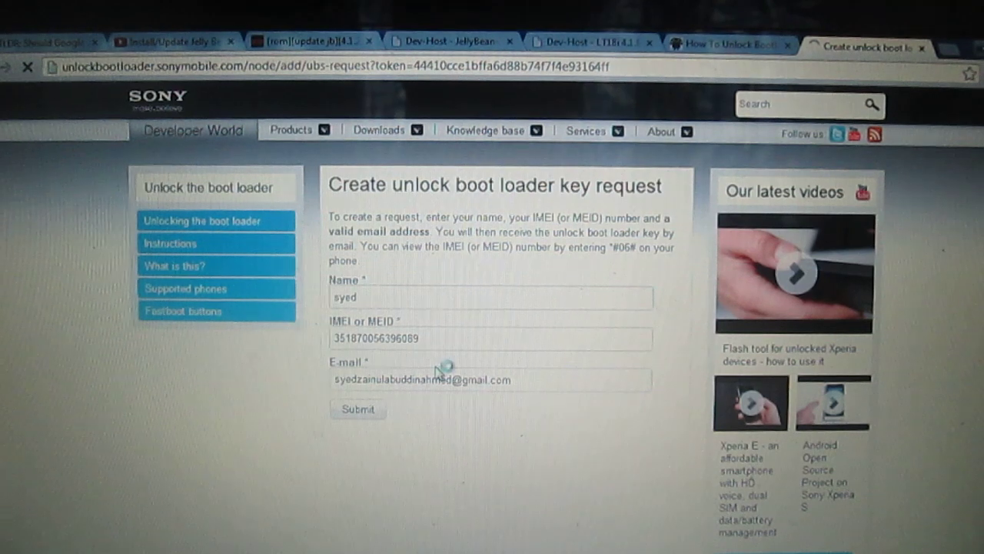
{"action": "left_click", "coordinate": [357, 409]}
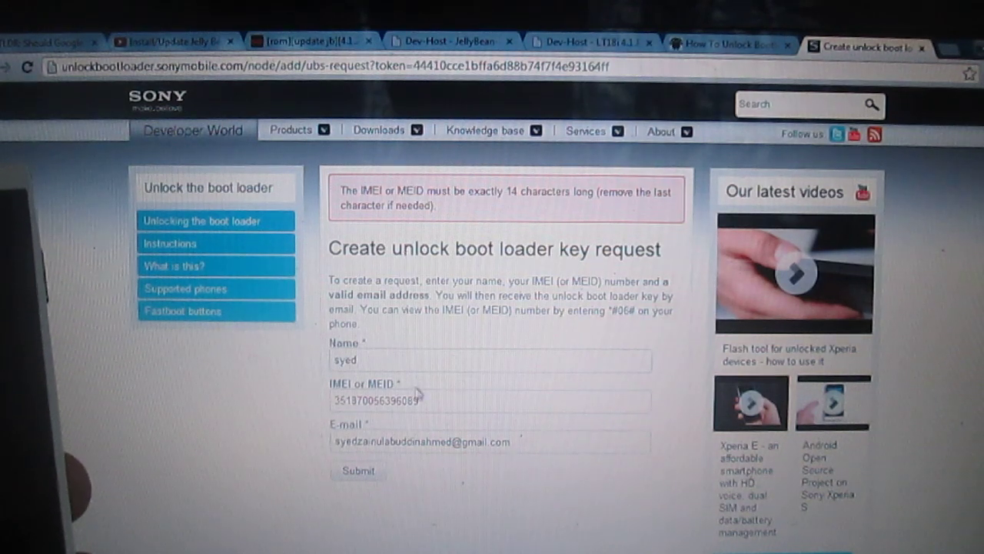
- Delete the IMEI's extra last digit to make it 14 characters and resubmit the request
{"action": "key", "text": "Backspace"}
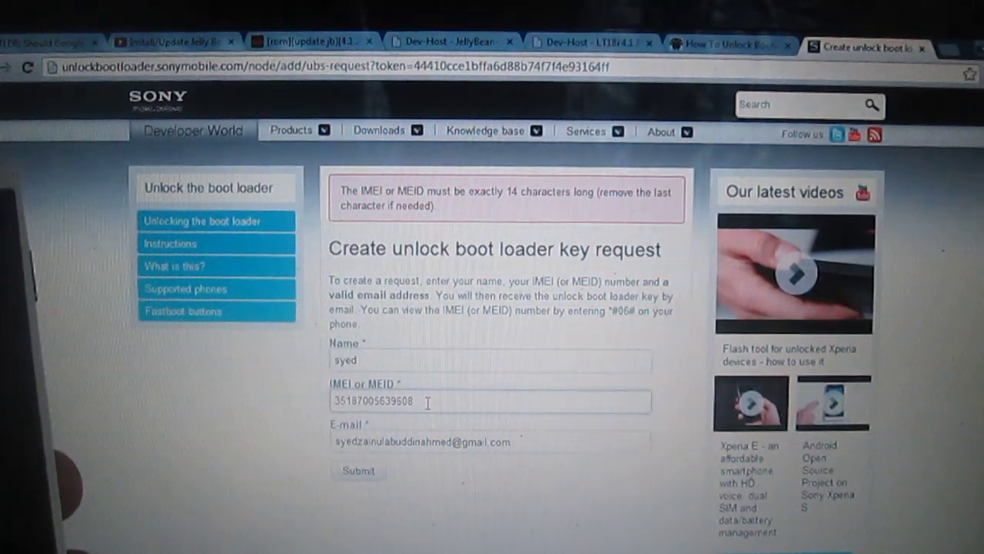
{"action": "left_click", "coordinate": [358, 470]}
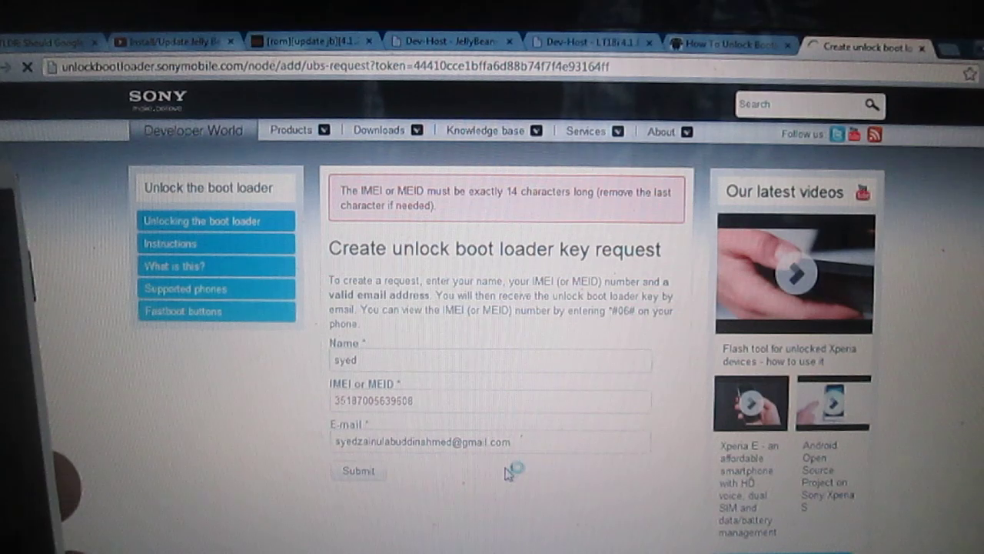
{"action": "left_click", "coordinate": [356, 470]}
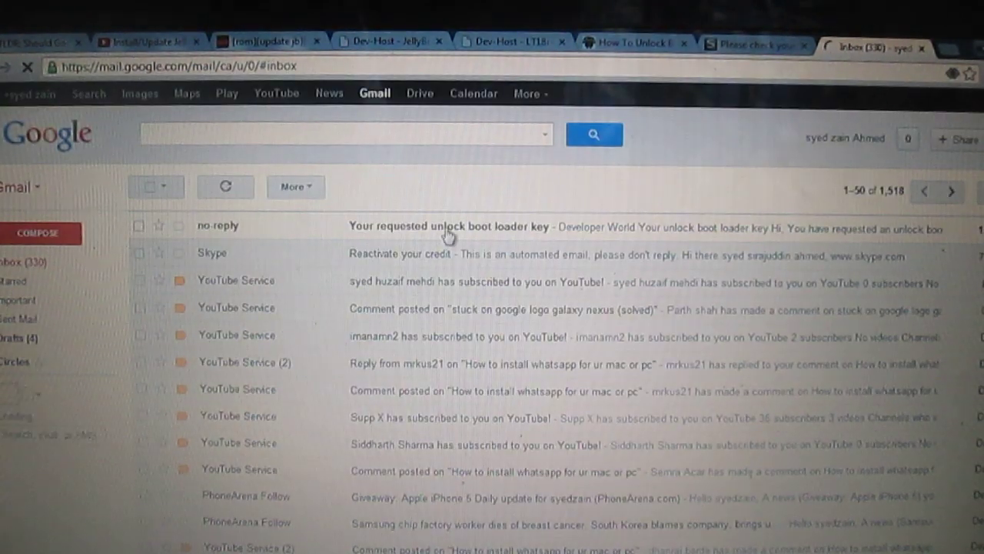
{"action": "left_click", "coordinate": [448, 225]}
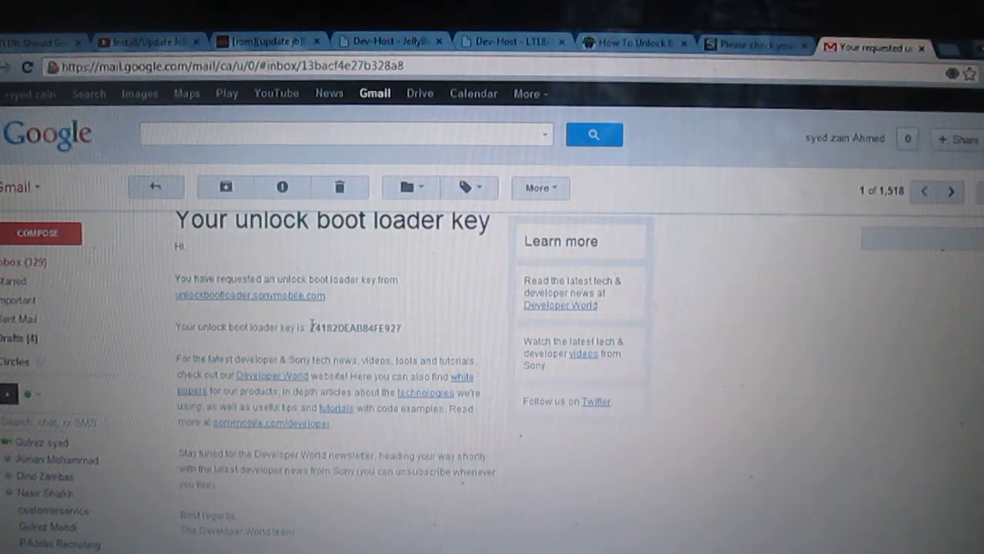
{"action": "double_click", "coordinate": [354, 325]}
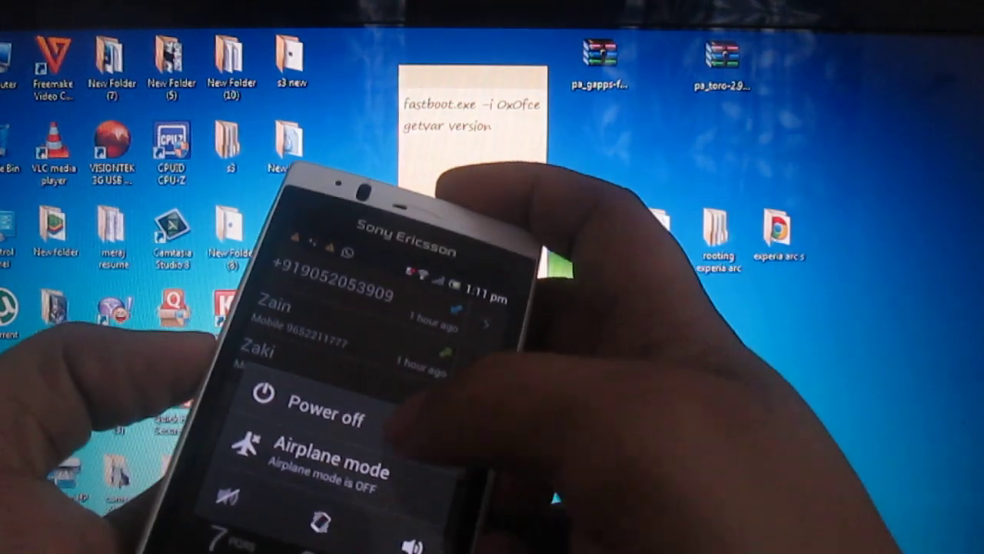
- Start a new sticky note for the fastboot oem unlock command and the unlock key
{"action": "left_click", "coordinate": [323, 415]}
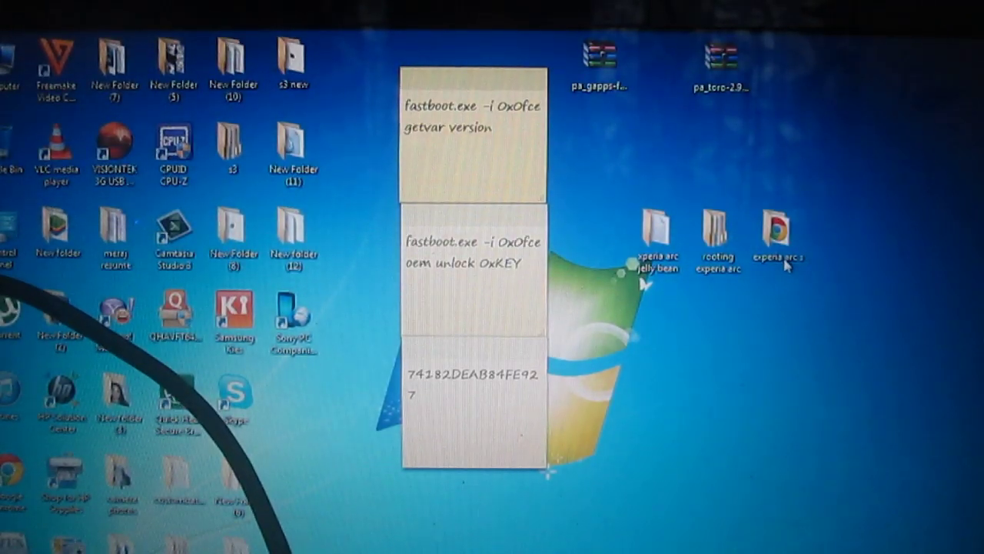
- Go into New folder > fastboot_with_Android_USB_file > fastboot and open a command window there
{"action": "double_click", "coordinate": [778, 234]}
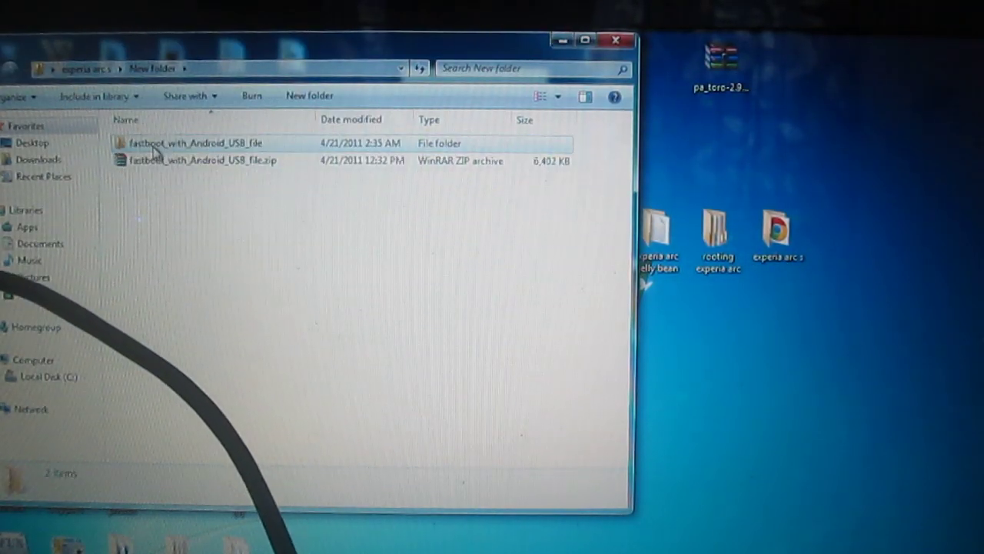
{"action": "double_click", "coordinate": [197, 143]}
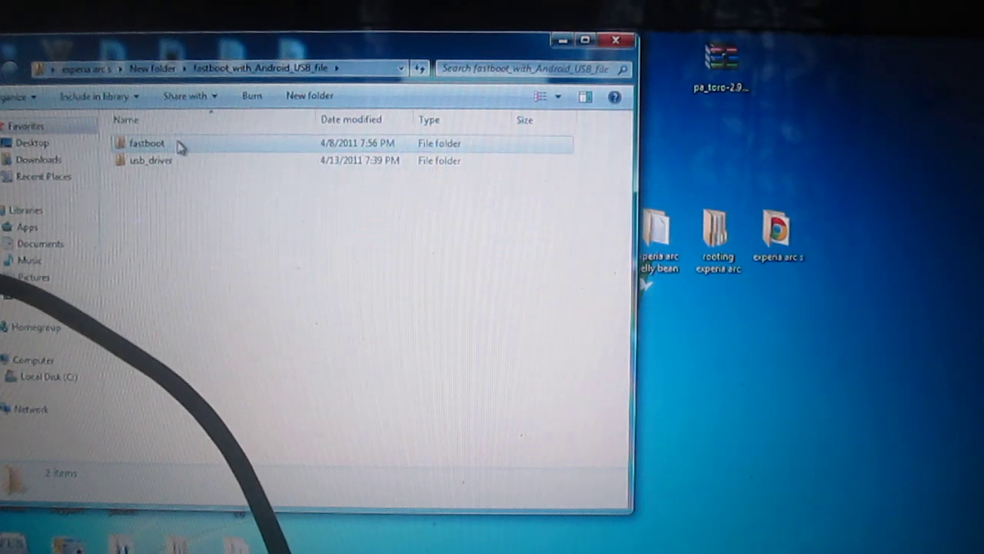
{"action": "double_click", "coordinate": [144, 143]}
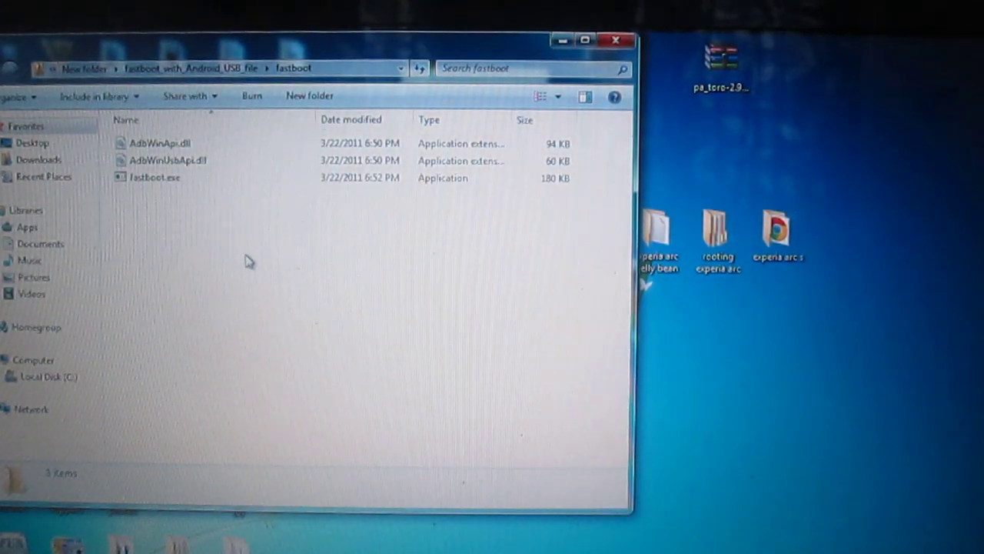
{"action": "mouse_move", "coordinate": [283, 235]}
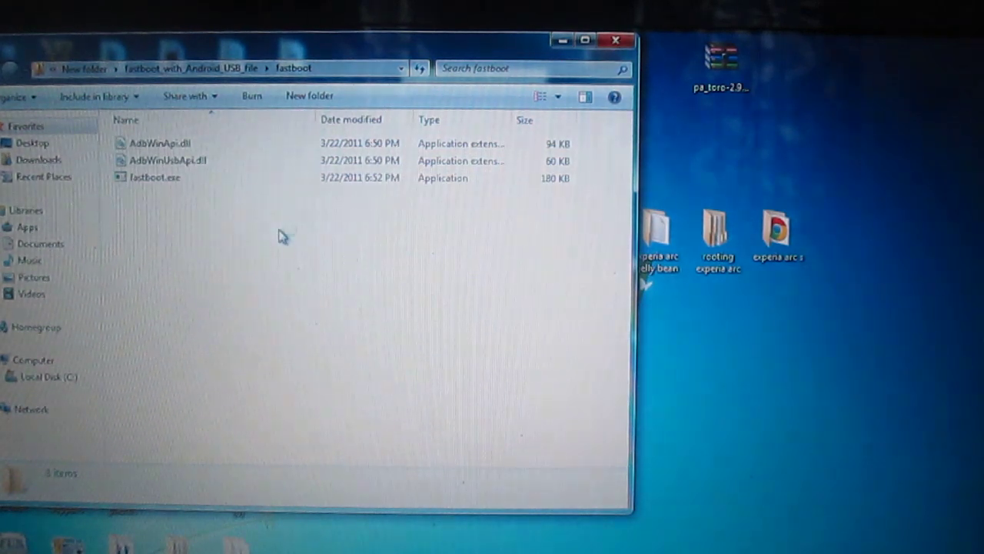
{"action": "right_click", "coordinate": [284, 233]}
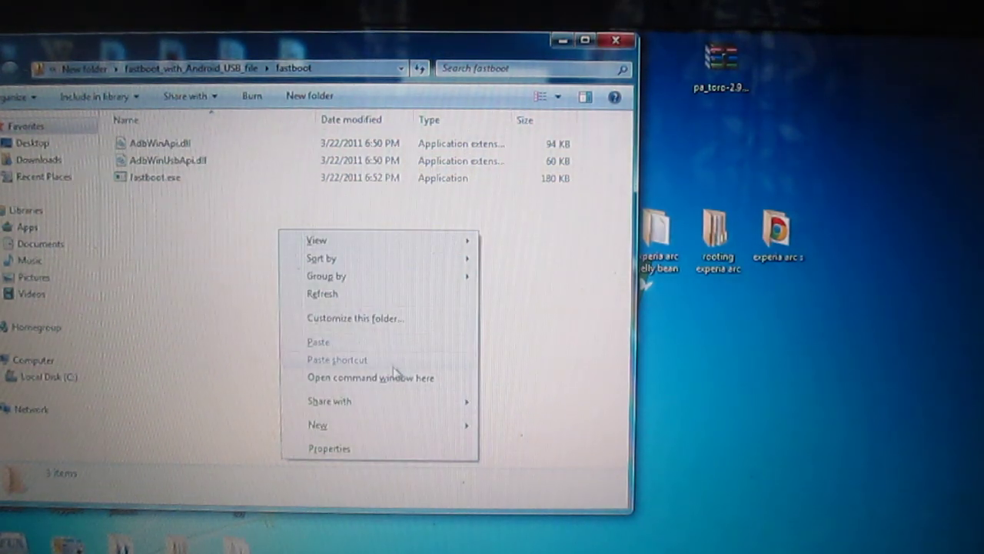
{"action": "left_click", "coordinate": [372, 379]}
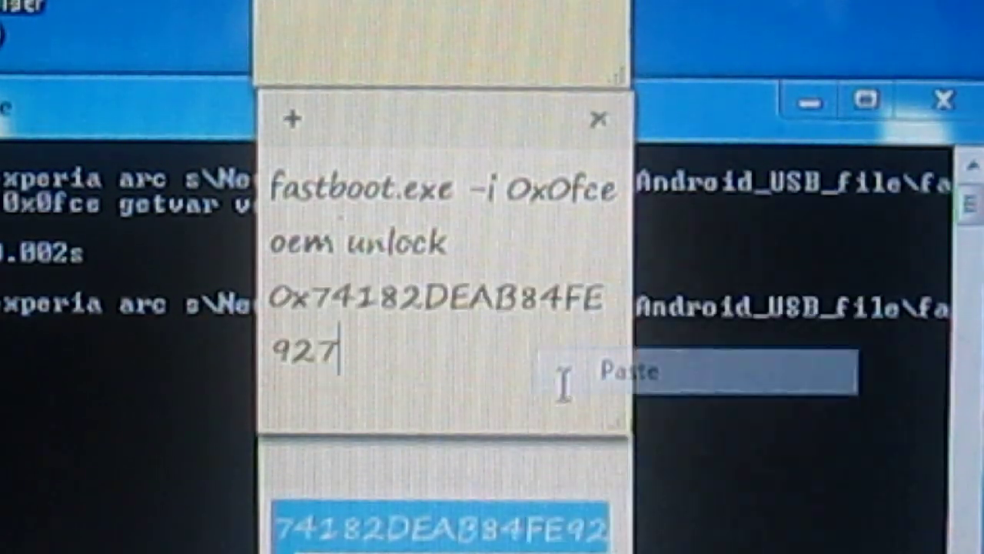
{"action": "double_click", "coordinate": [291, 191]}
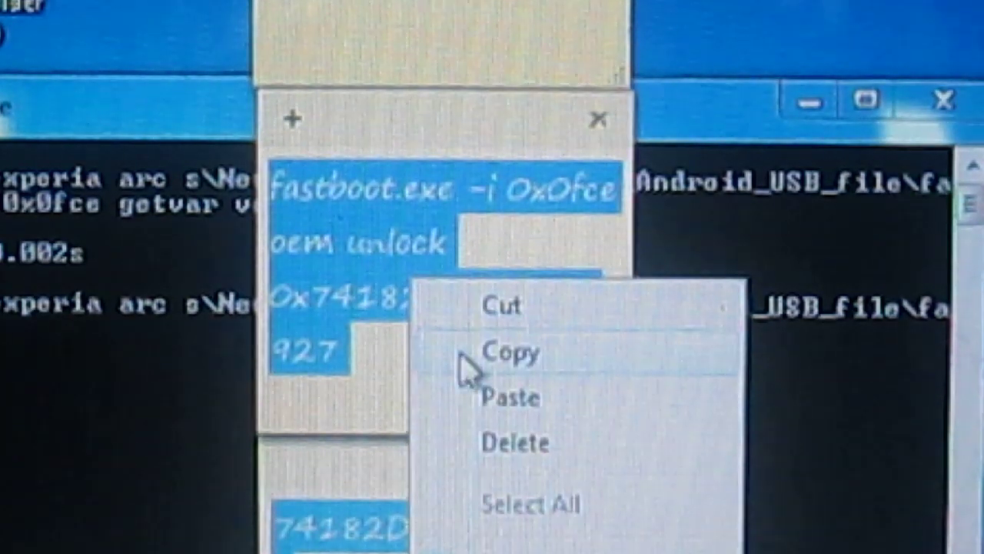
{"action": "left_click", "coordinate": [507, 352]}
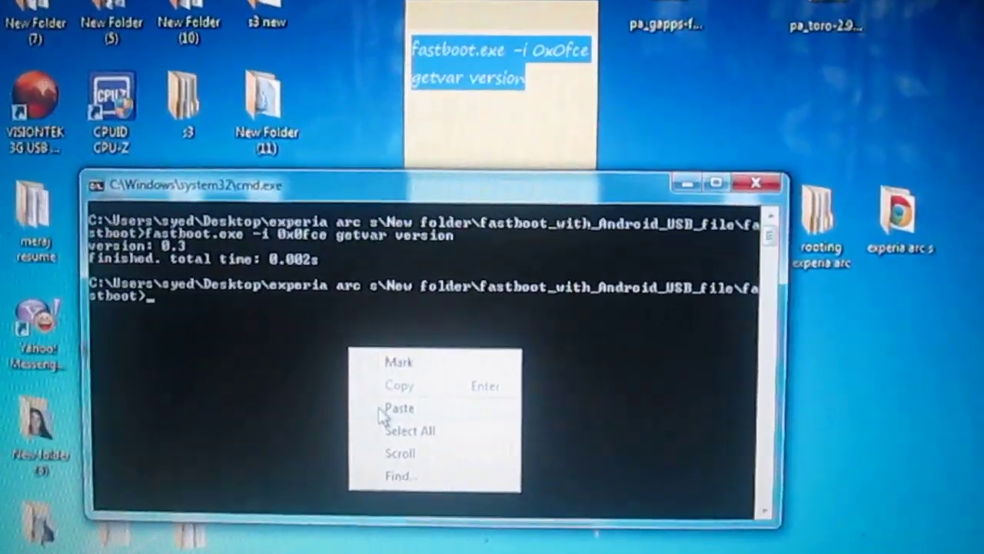
- Paste the complete oem unlock command at the fastboot folder prompt
{"action": "left_click", "coordinate": [396, 409]}
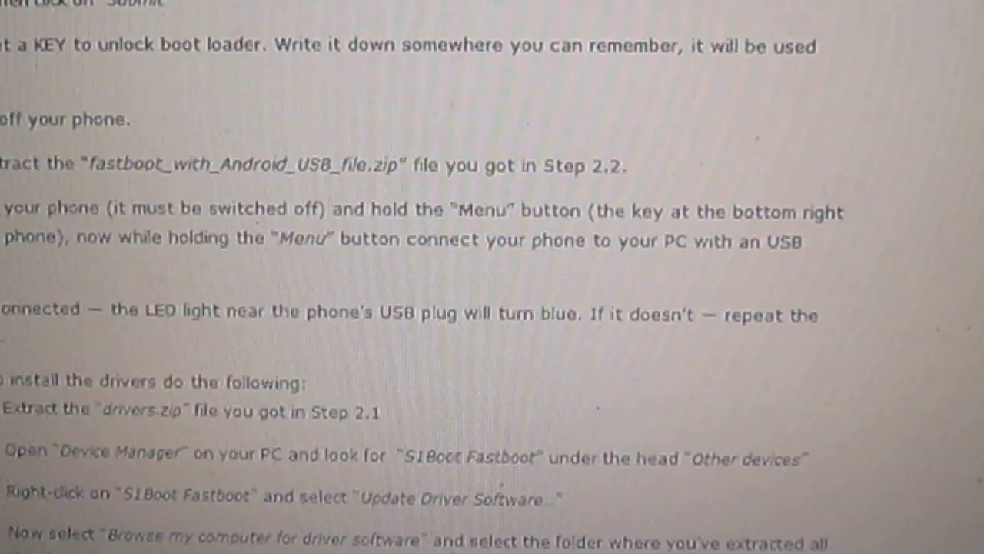
{"action": "scroll", "scroll_direction": "down", "scroll_amount": 3}
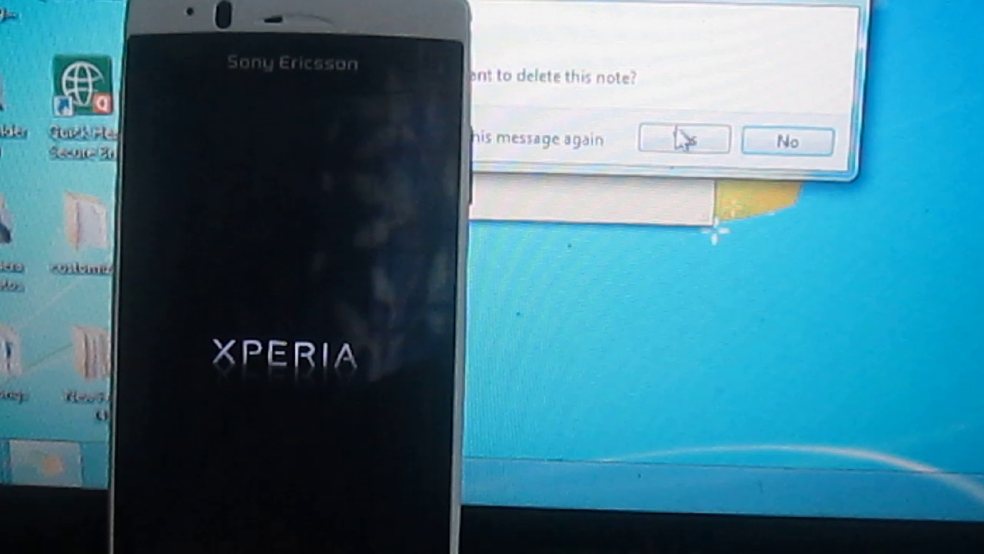
- Confirm Yes to delete the sticky note left open over the desktop
{"action": "left_click", "coordinate": [683, 142]}
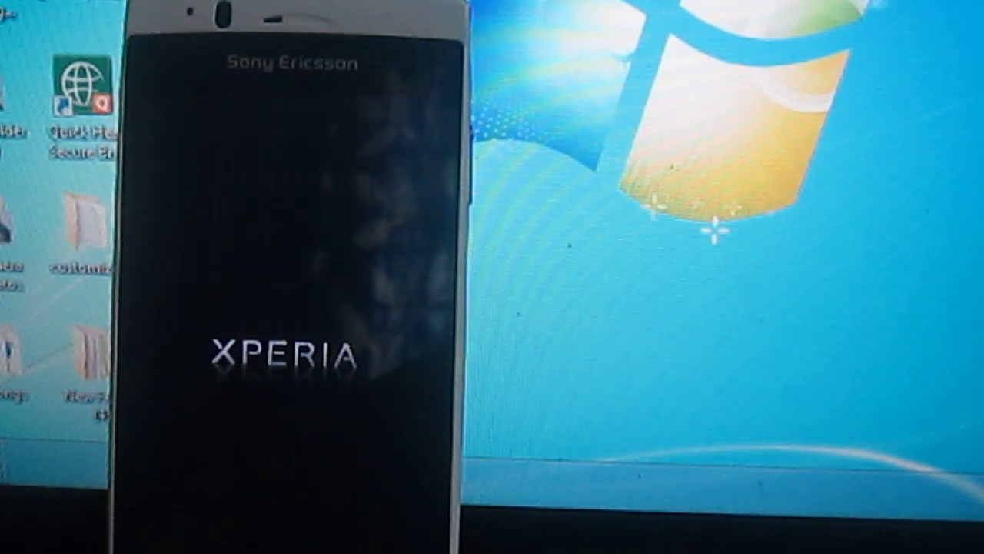